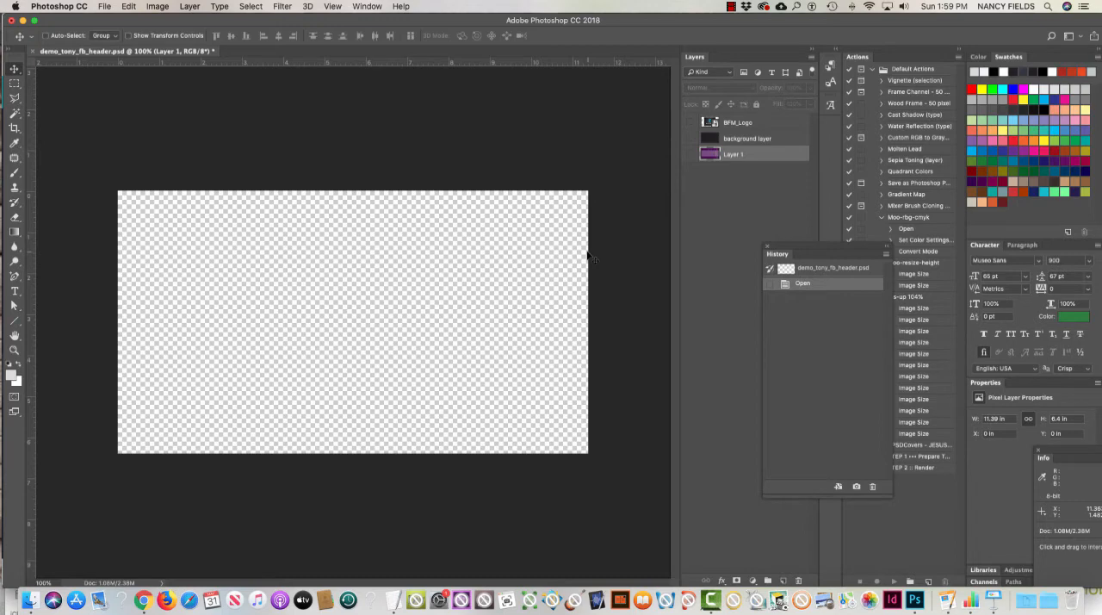
mouse_move(155, 10)
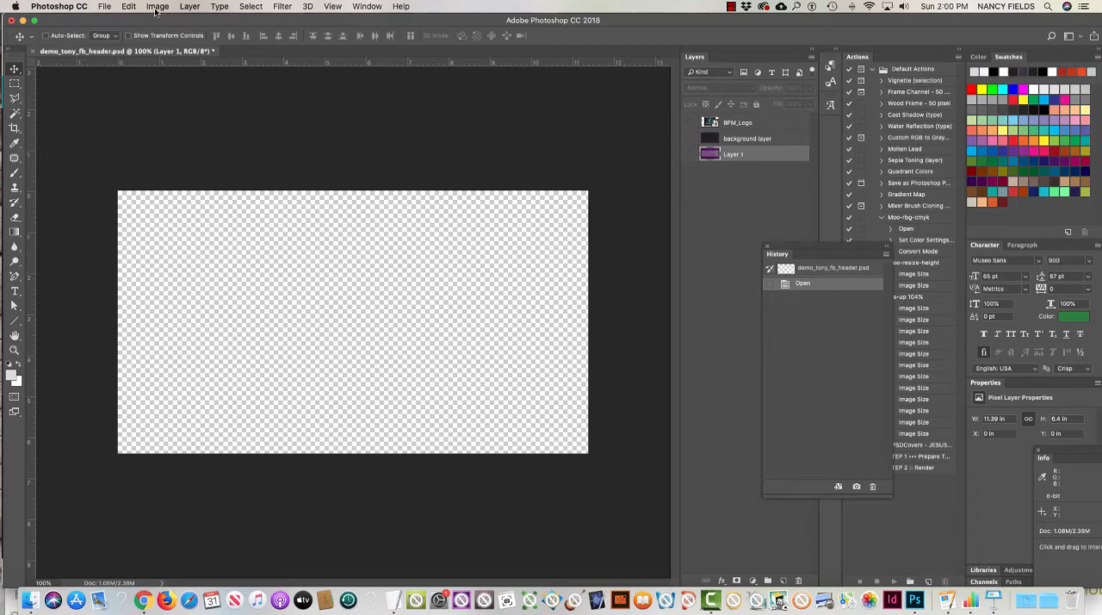
Step: Open Photoshop's Image Size dialog to check the 820 × 461 px canvas
left_click(156, 6)
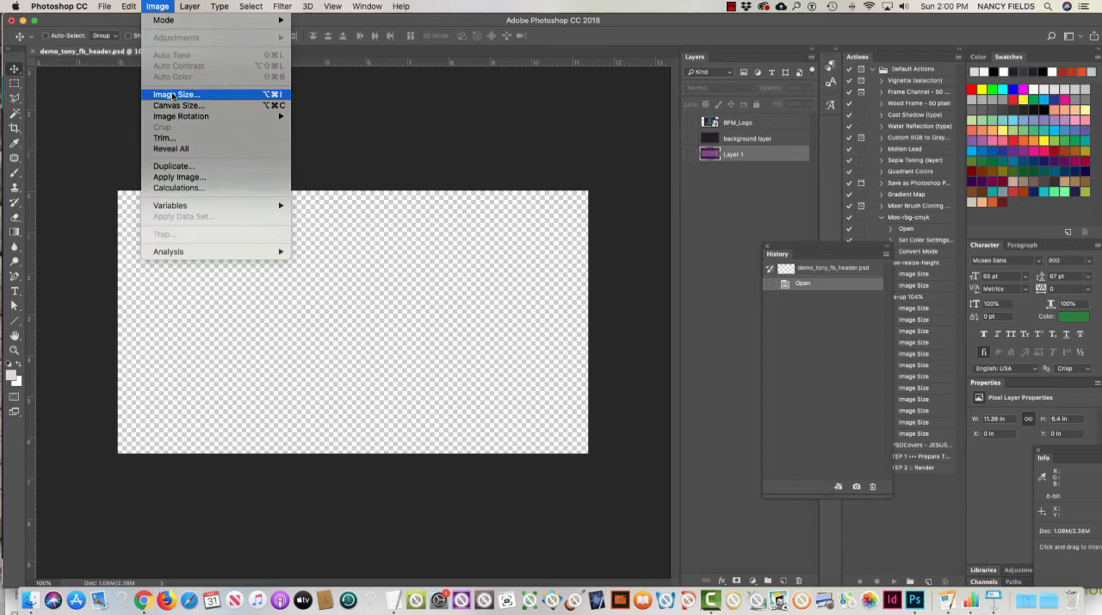
left_click(176, 94)
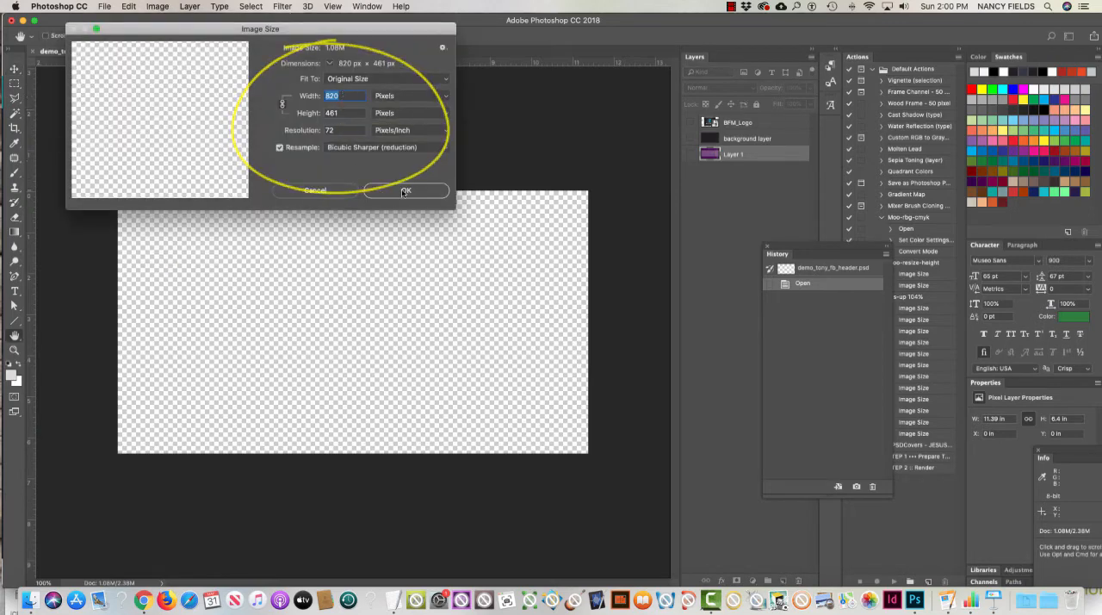
Step: Keep the 820 × 461 px image size and close the dialog
left_click(406, 190)
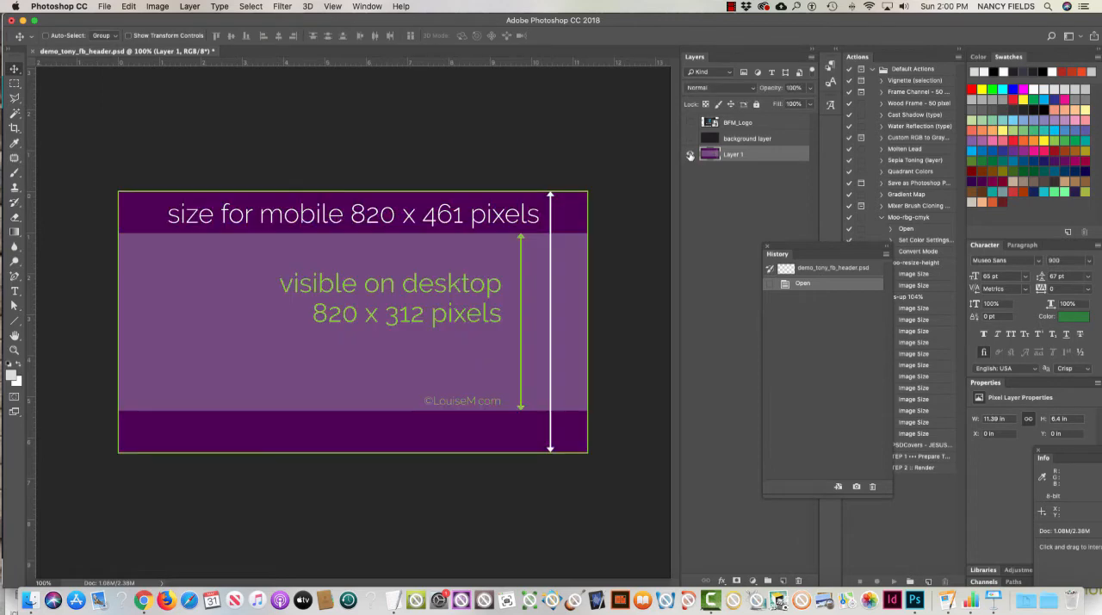
mouse_move(689, 154)
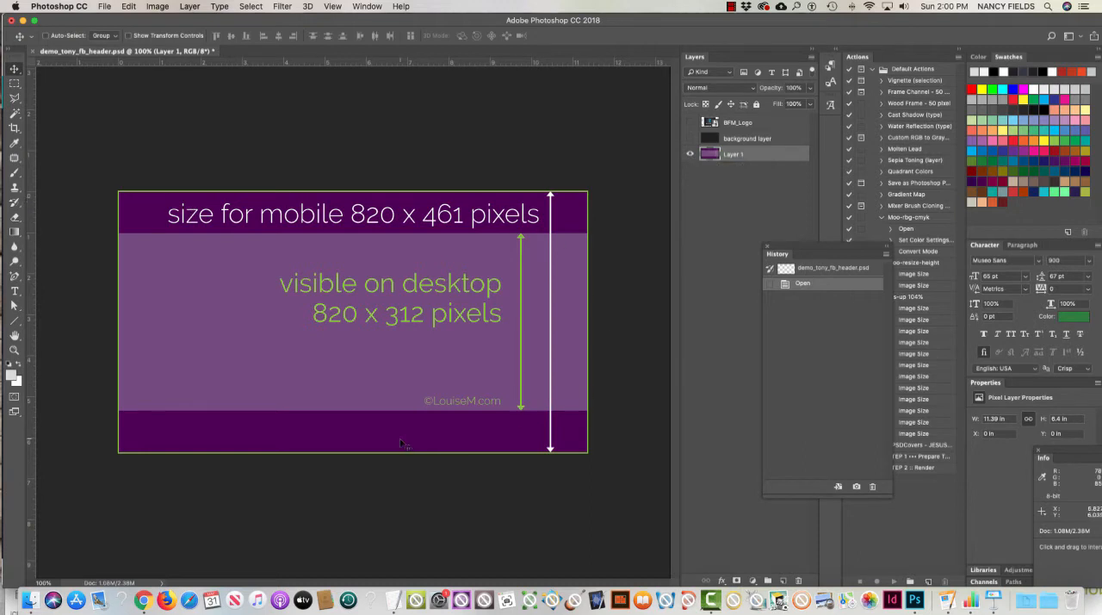
mouse_move(162, 250)
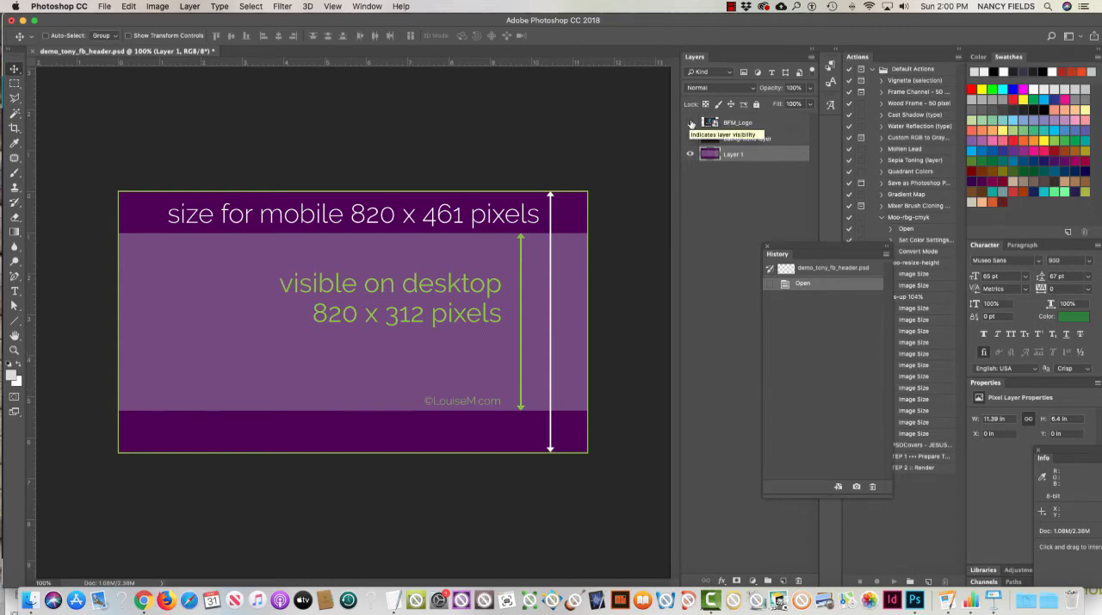
Step: Turn on visibility for the BFM_Logo and background layers
left_click(689, 122)
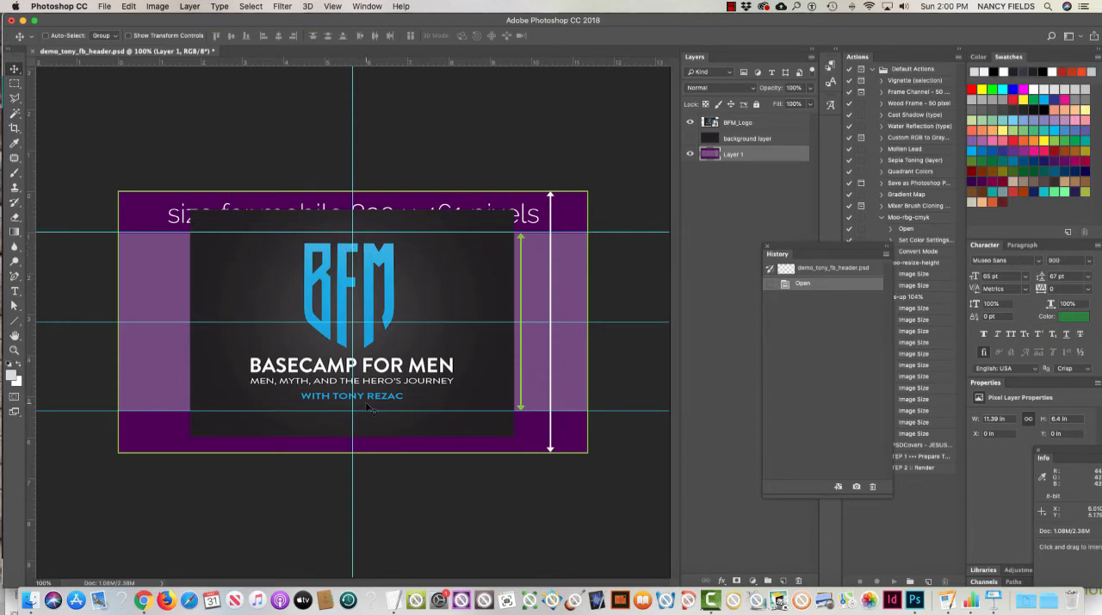
mouse_move(340, 323)
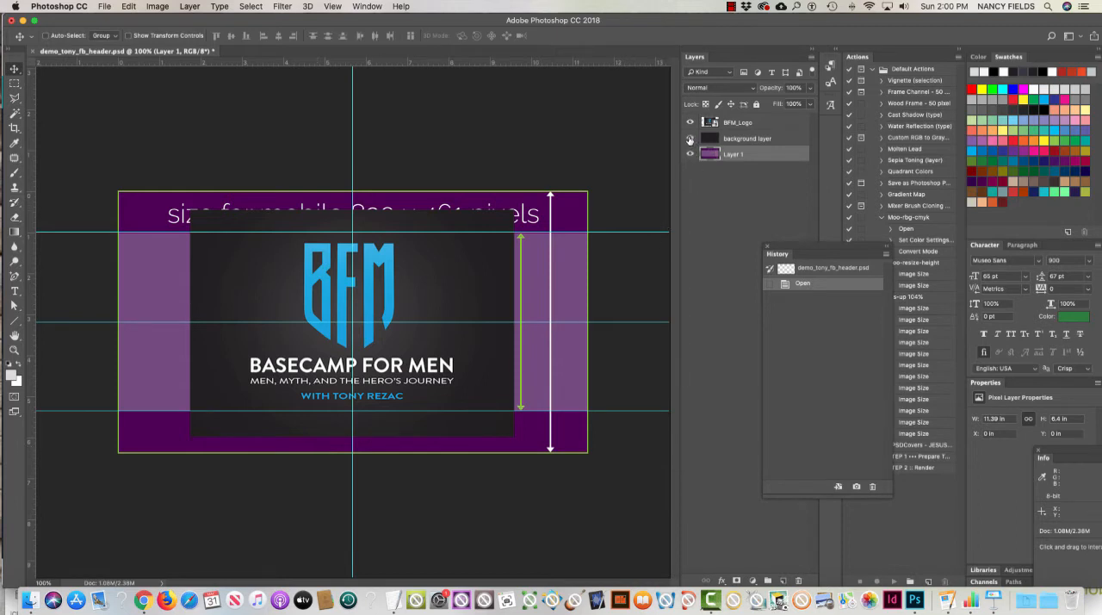
left_click(689, 154)
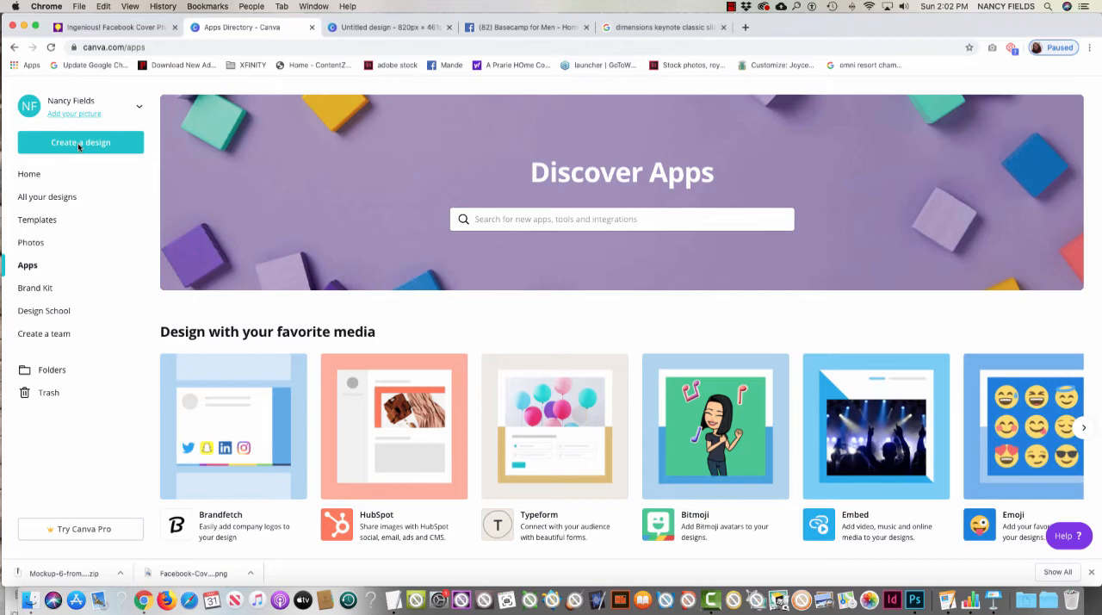
Step: Create a custom Canva design at 820 × 461 px
left_click(81, 142)
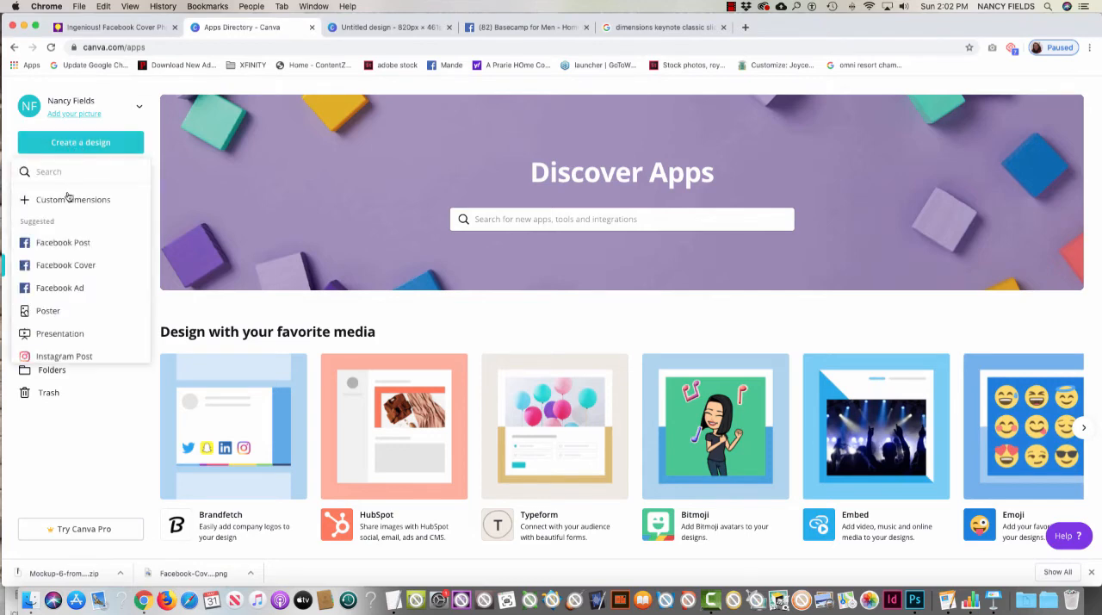
left_click(73, 199)
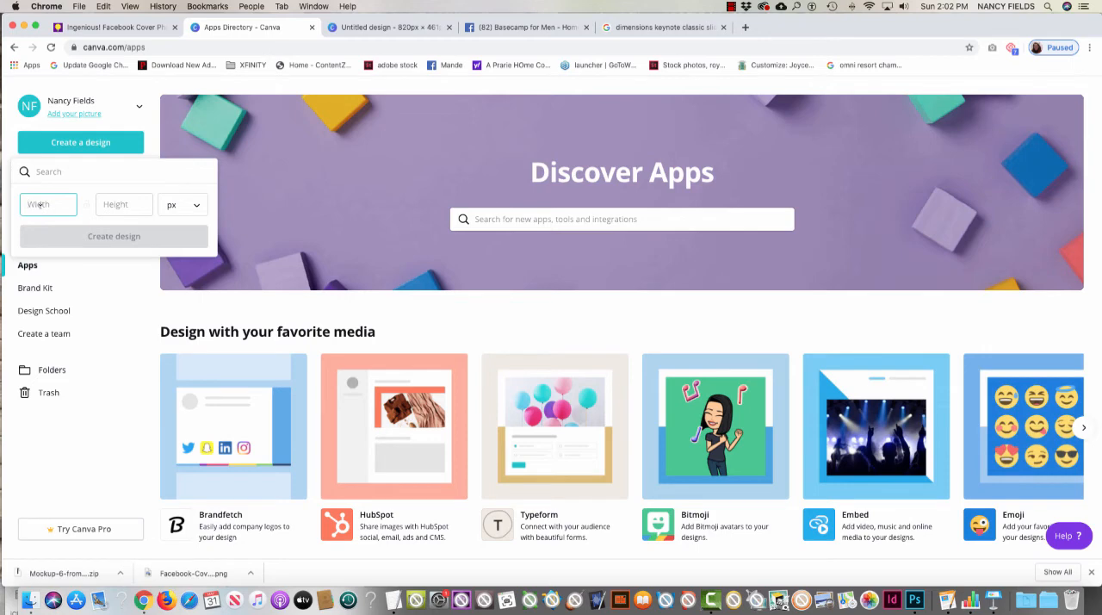
type("820")
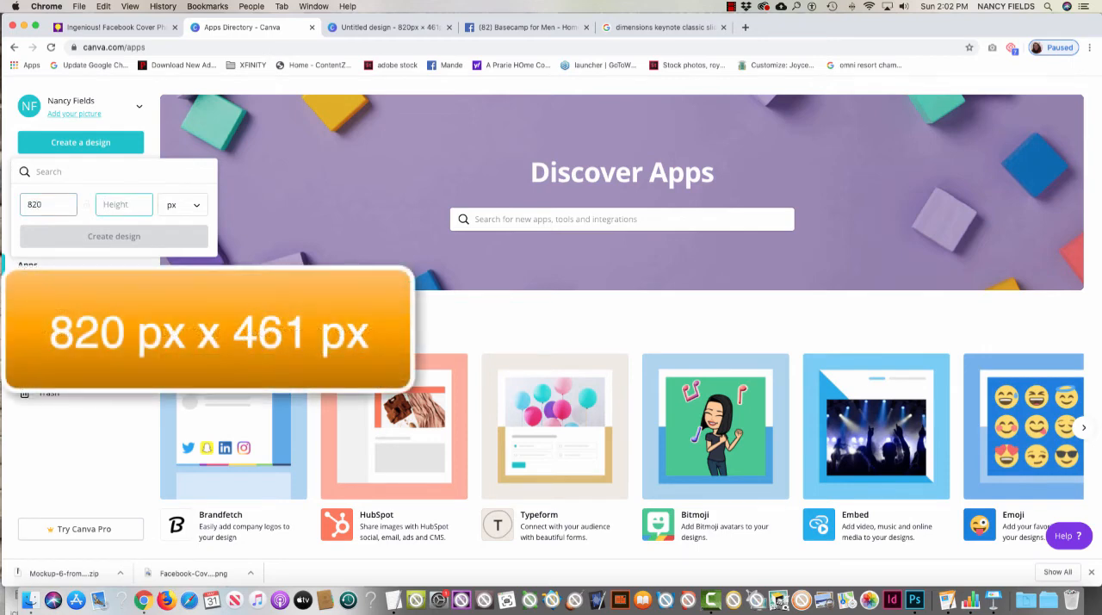
type("461")
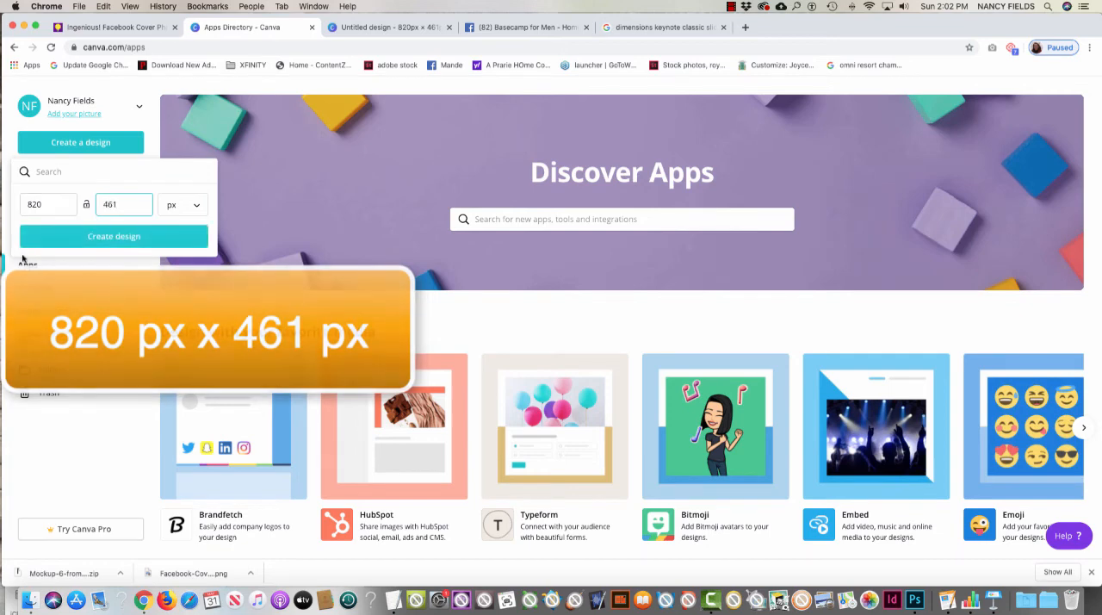
left_click(113, 236)
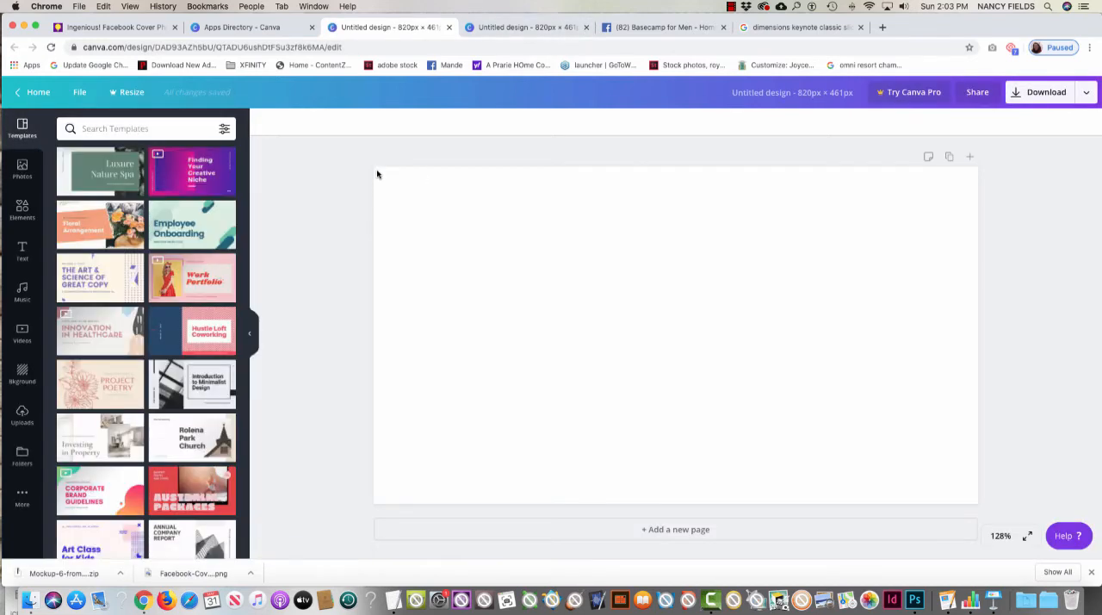
mouse_move(366, 233)
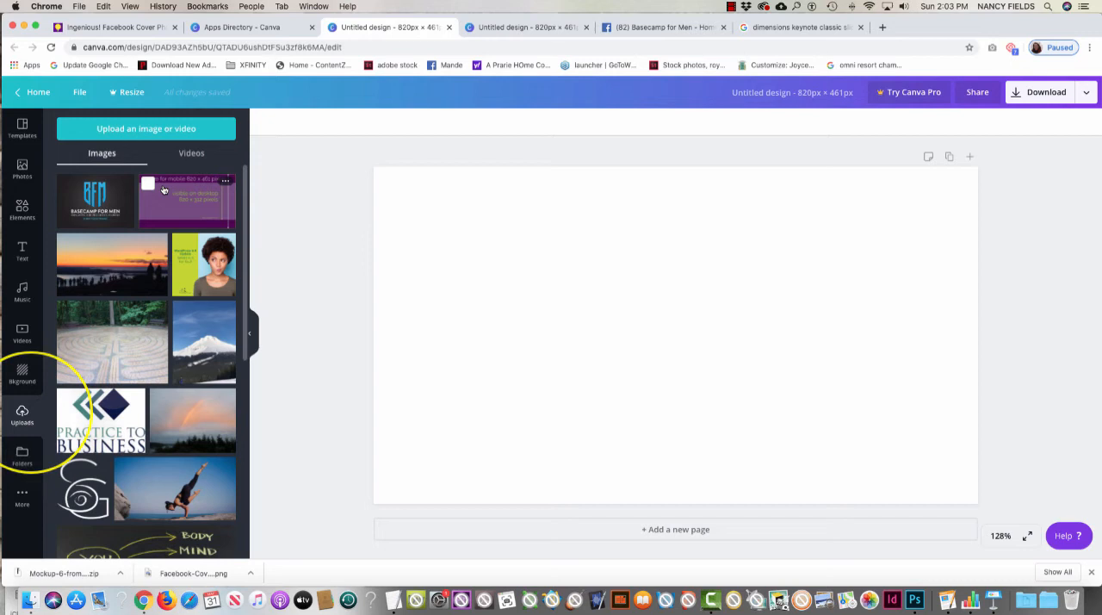
mouse_move(167, 201)
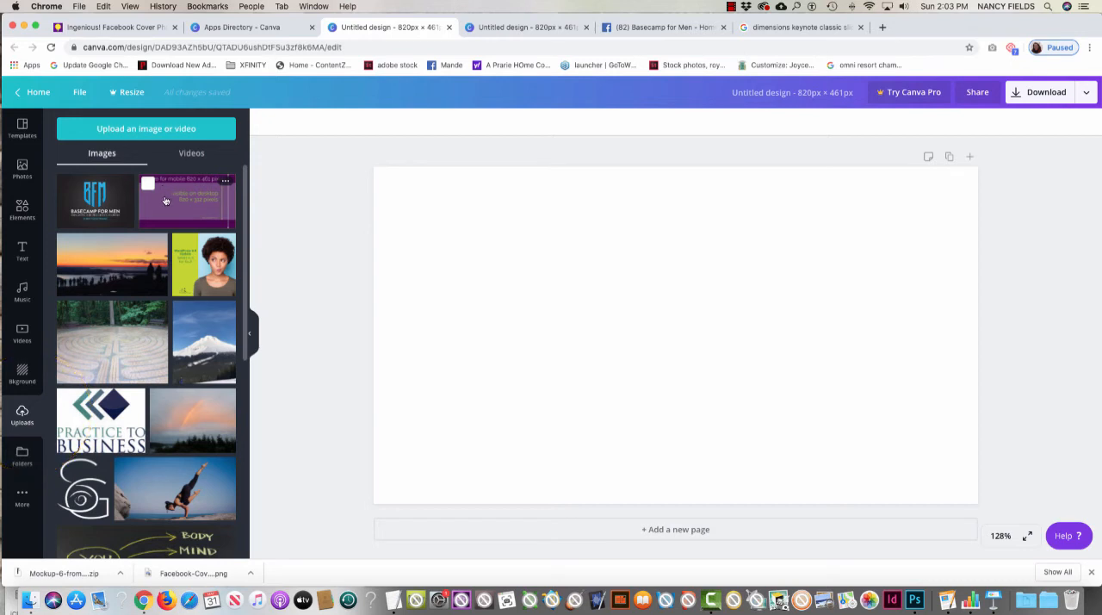
mouse_move(174, 202)
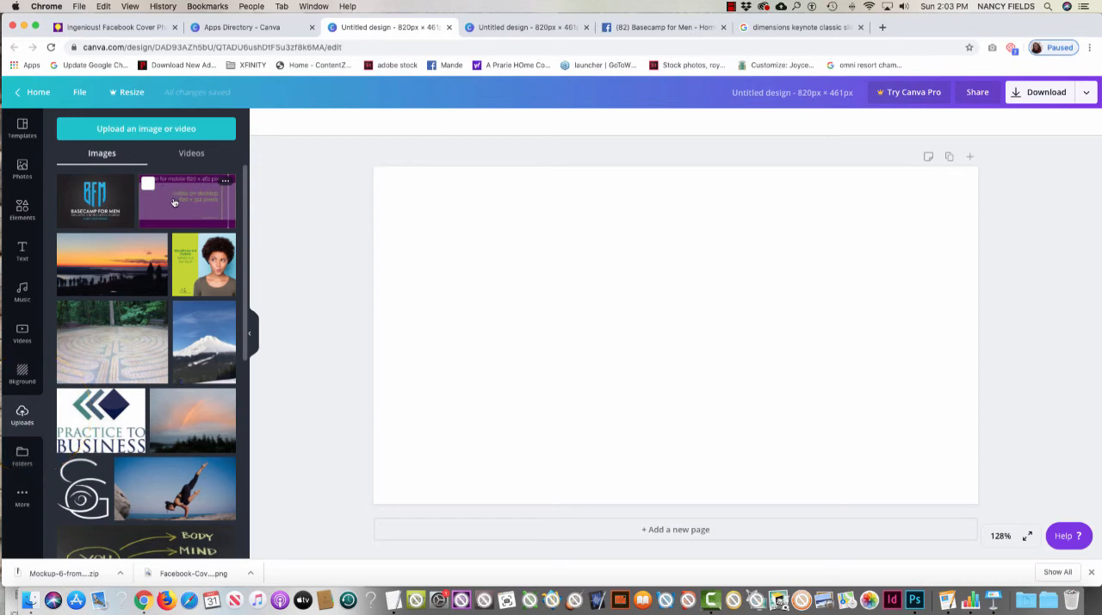
Step: Add the uploaded size-guide template image to the blank cover
left_click(187, 200)
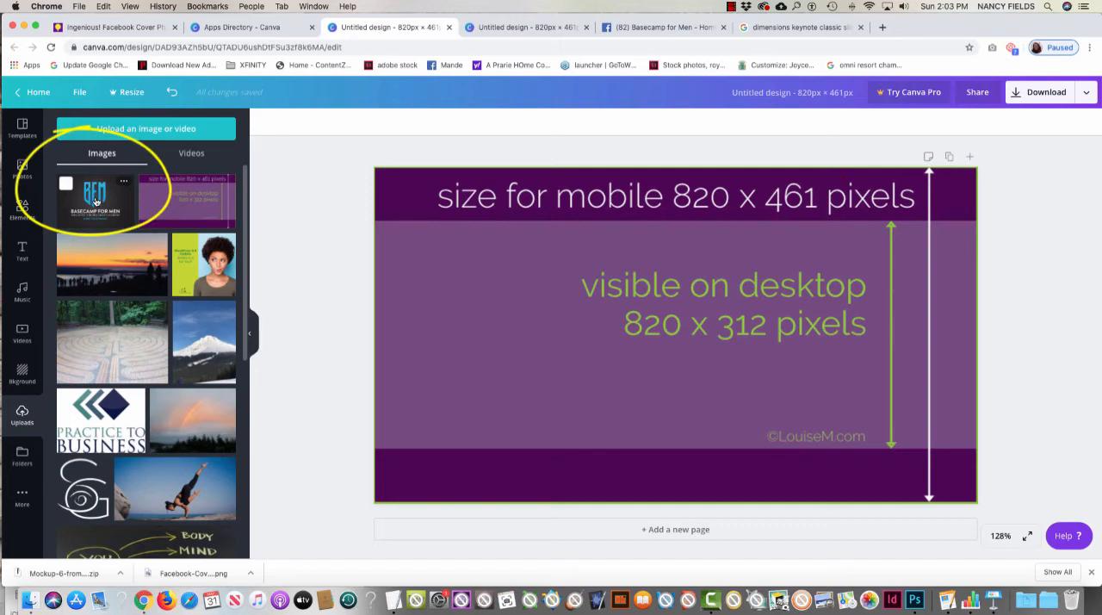
Step: Add the Basecamp for Men logo and enlarge it across the center
left_click(95, 192)
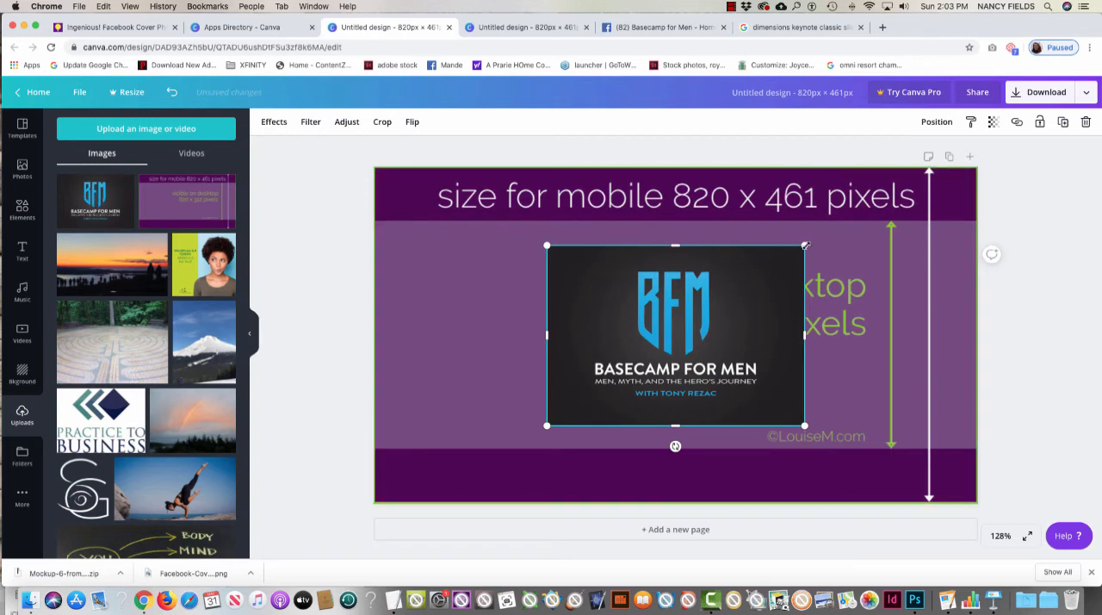
left_click_drag(805, 245, 878, 194)
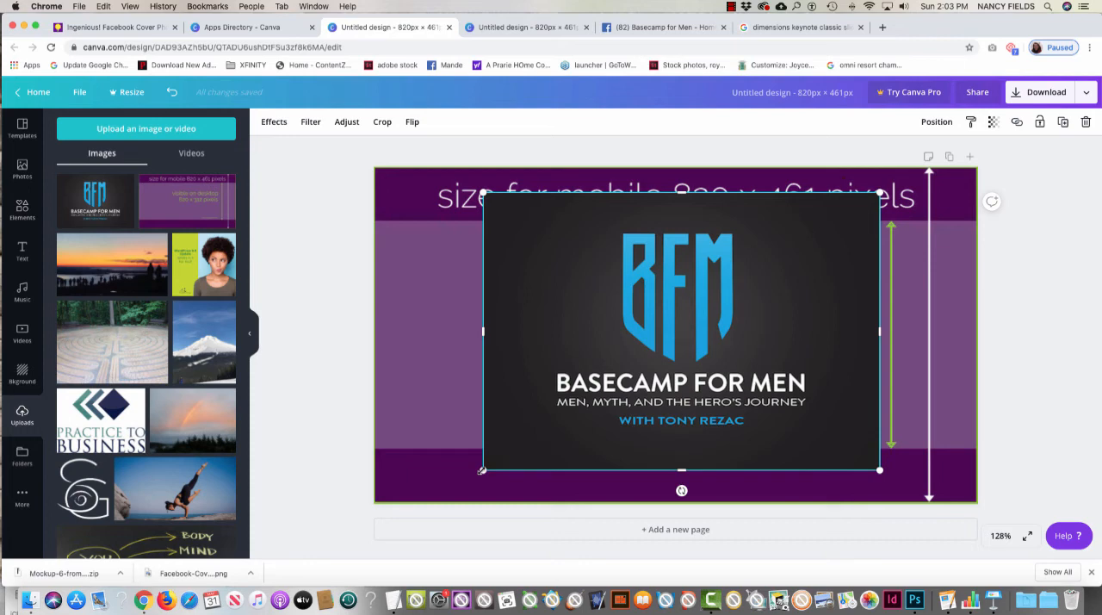
mouse_move(511, 295)
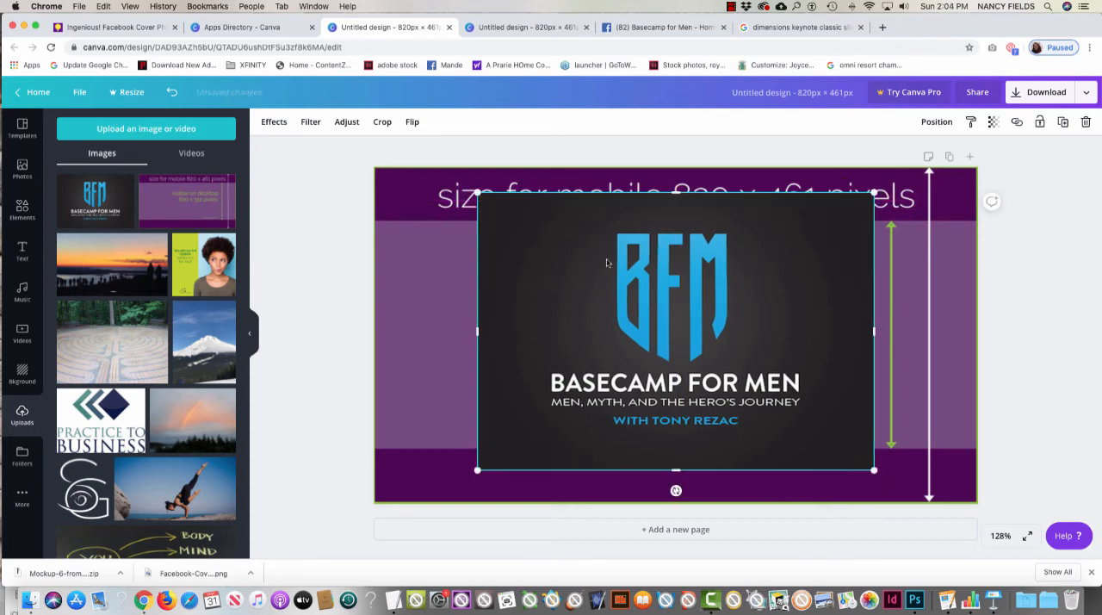
mouse_move(616, 227)
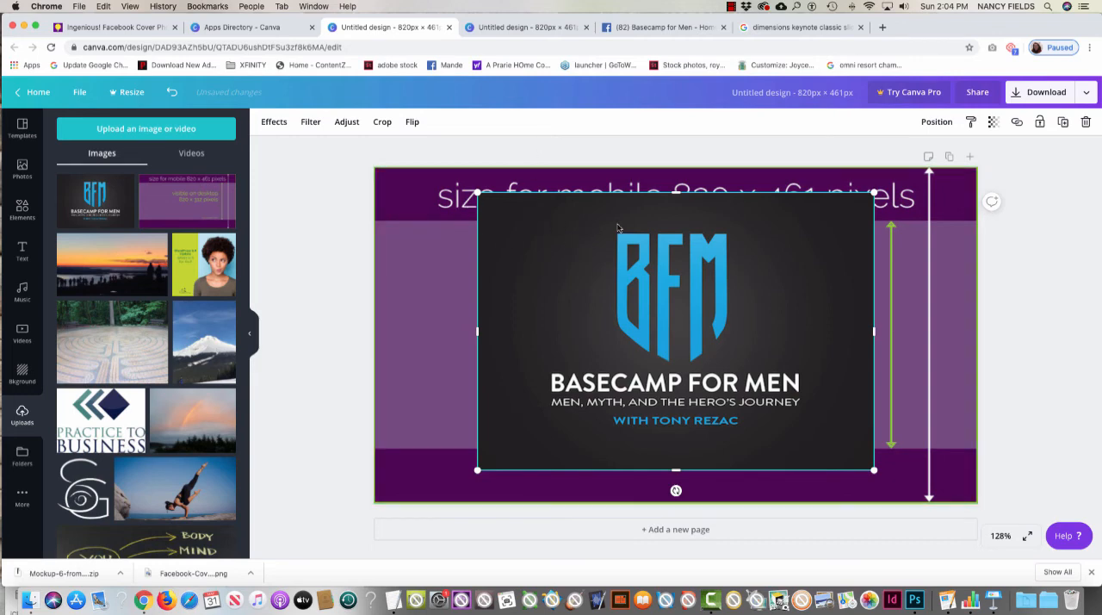
mouse_move(637, 220)
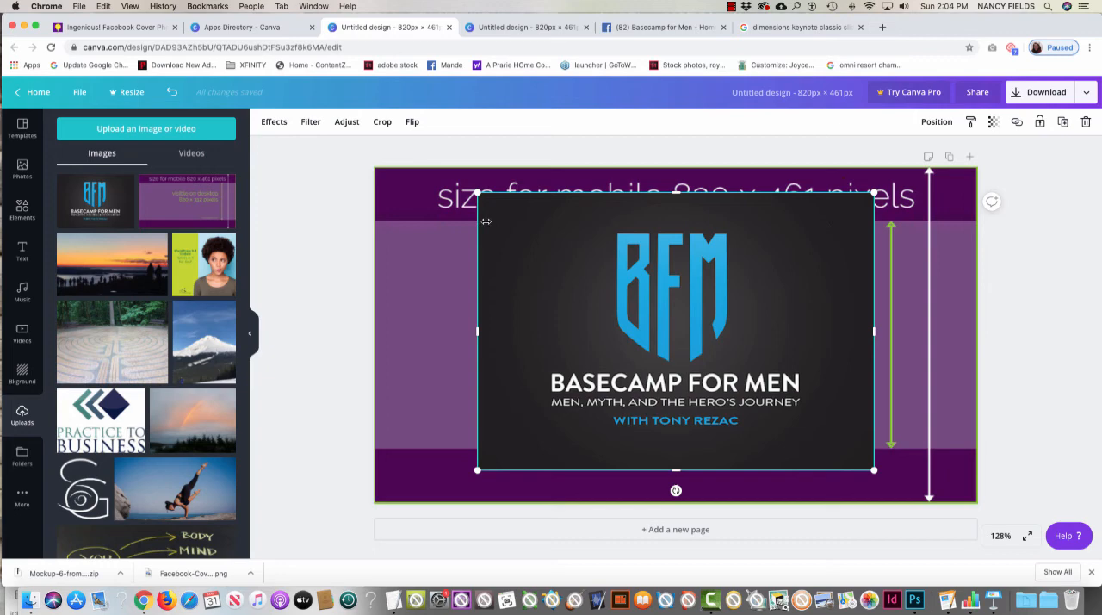
mouse_move(602, 442)
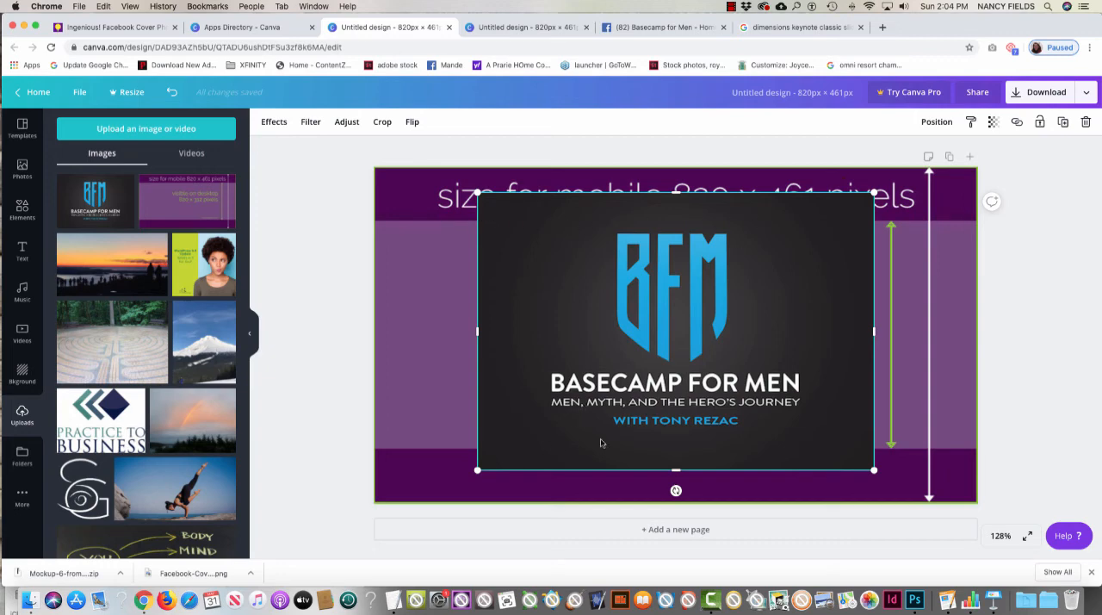
mouse_move(586, 444)
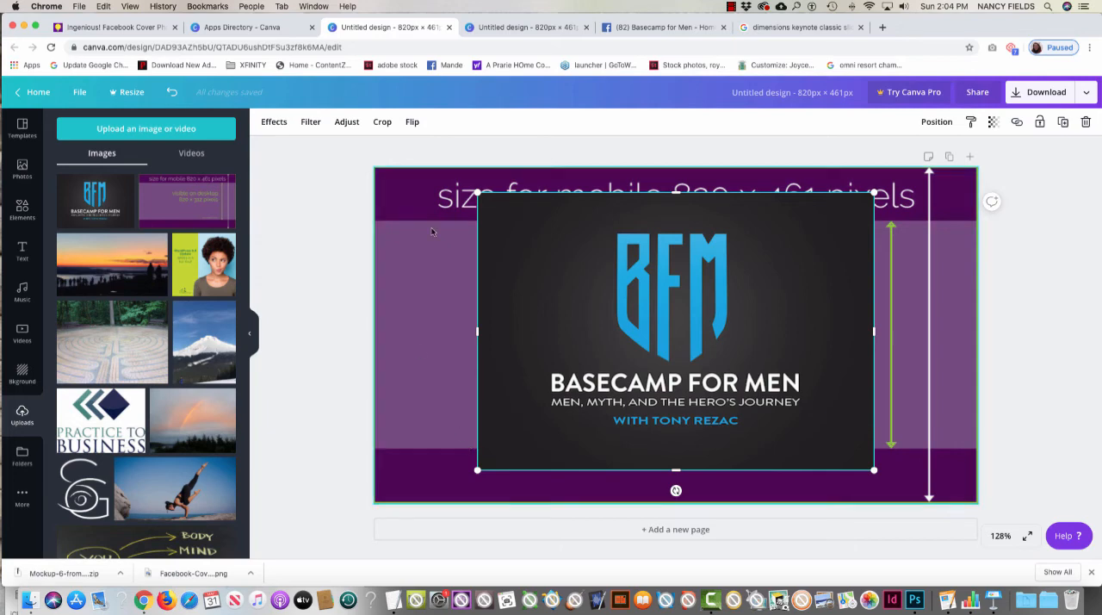
mouse_move(422, 390)
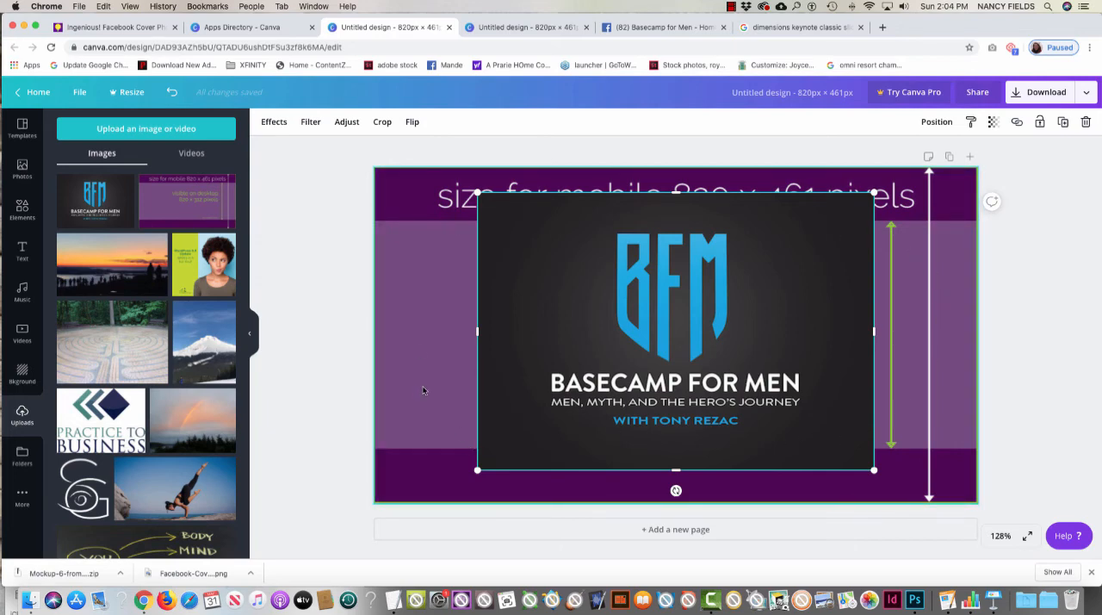
mouse_move(428, 383)
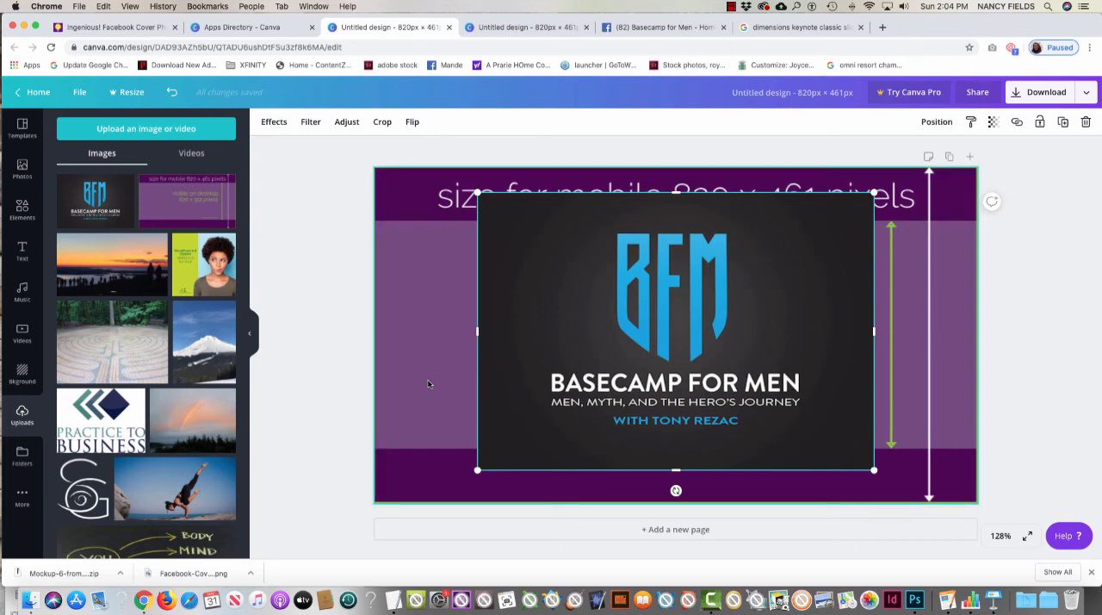
mouse_move(938, 360)
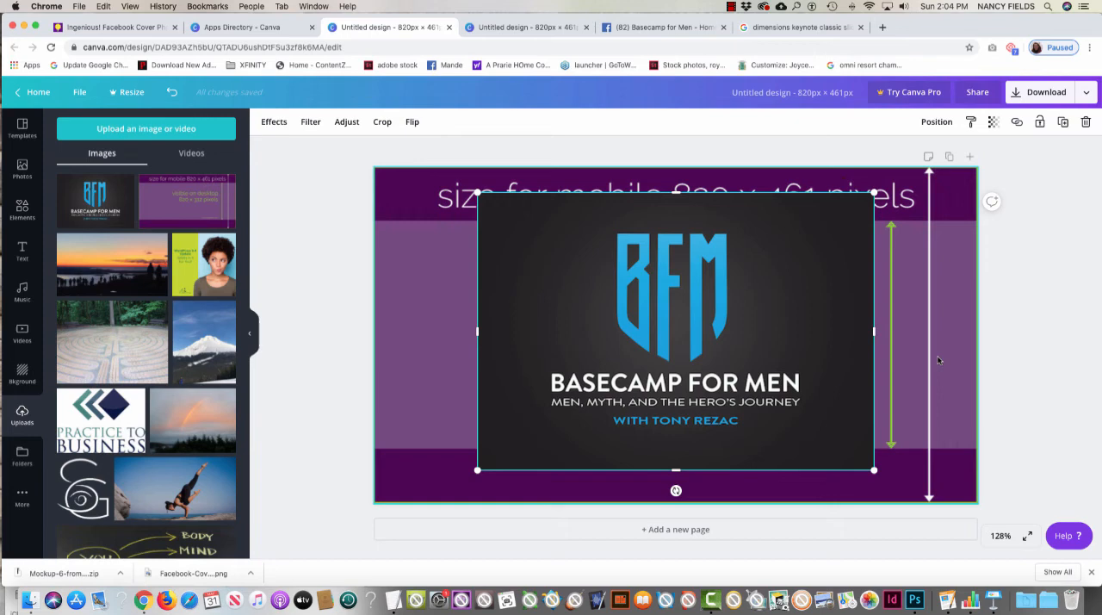
mouse_move(394, 285)
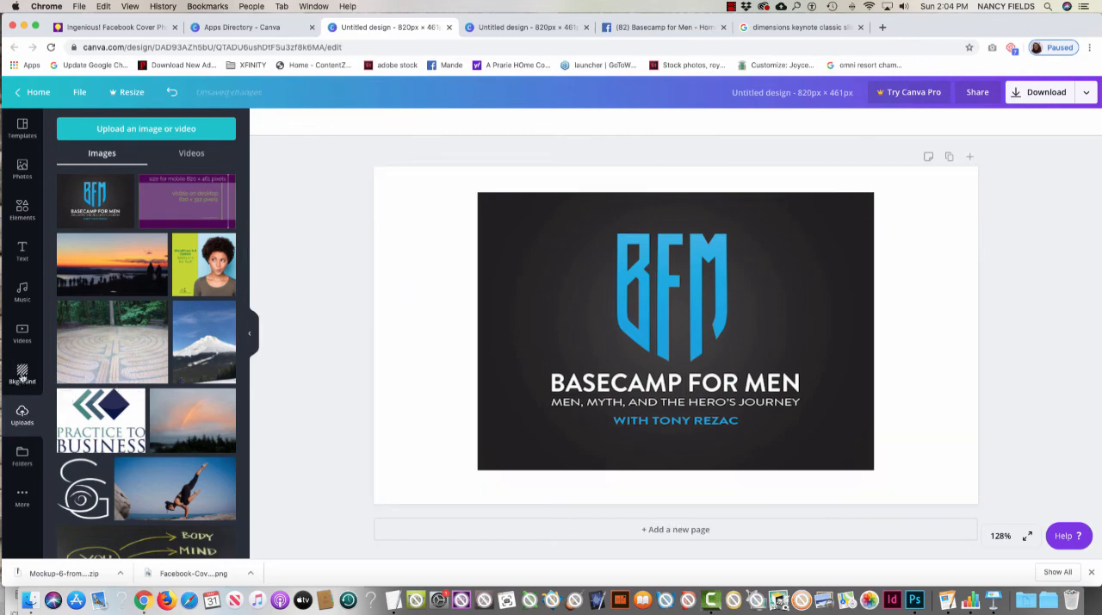
left_click(22, 375)
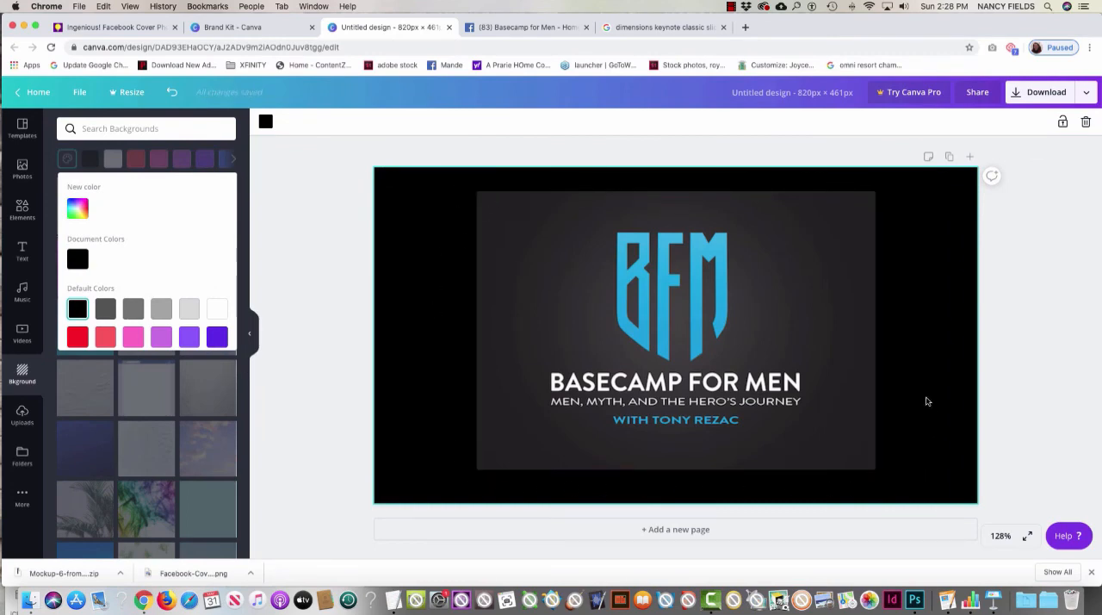
mouse_move(455, 250)
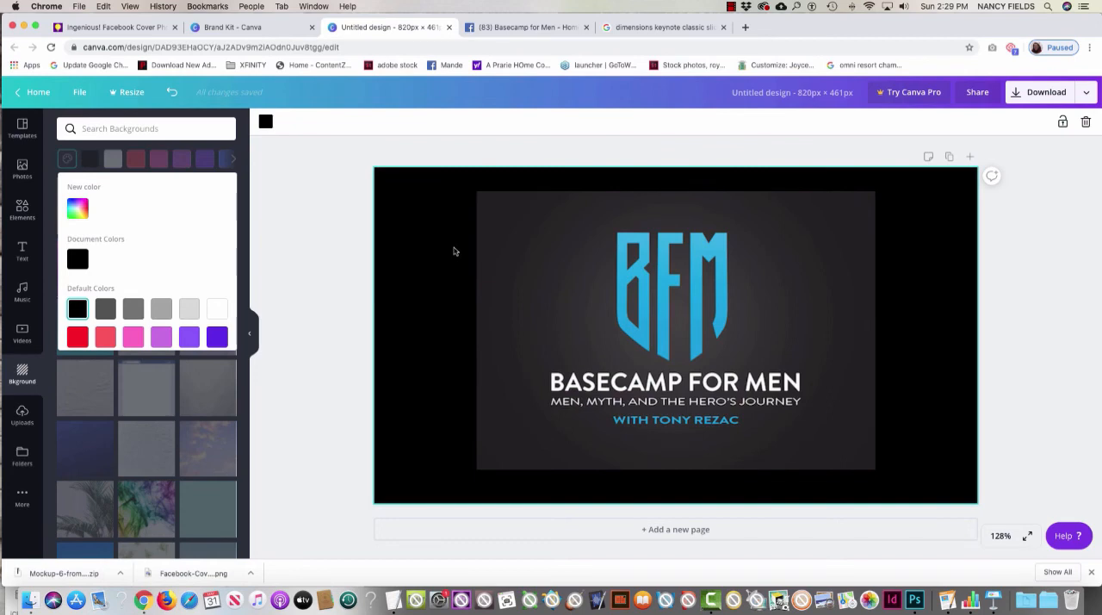
mouse_move(244, 302)
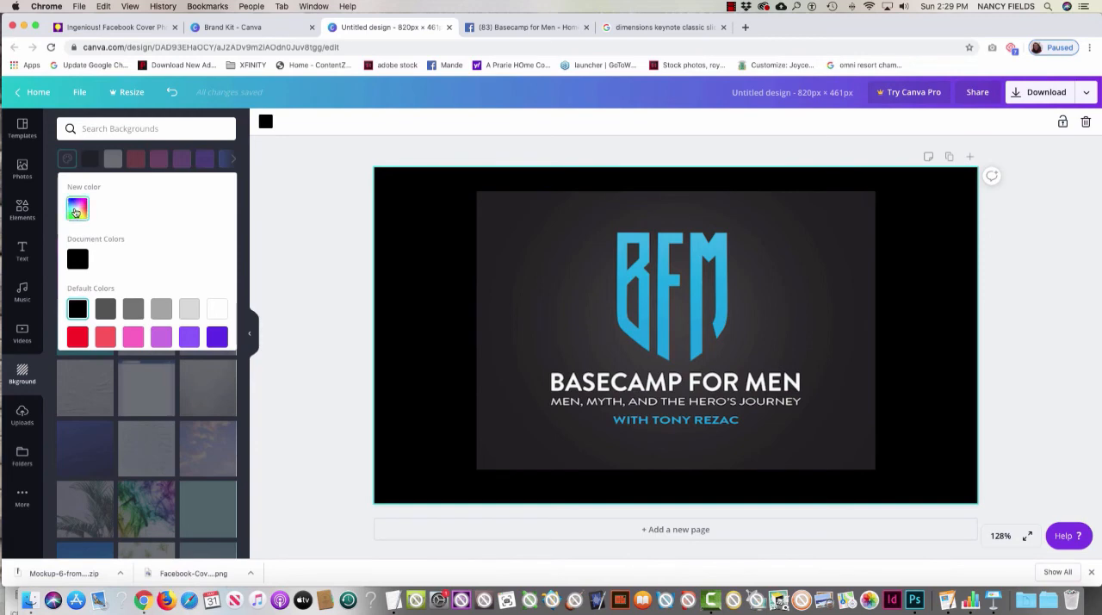
Step: Set a custom dark gray #202020 background color
left_click(76, 208)
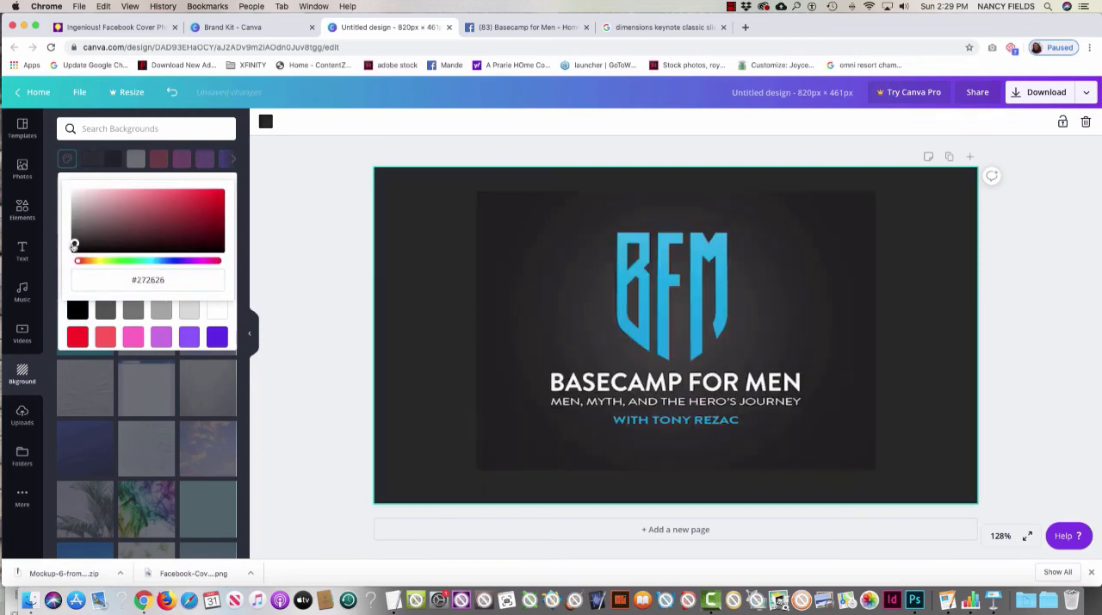
left_click_drag(74, 245, 75, 250)
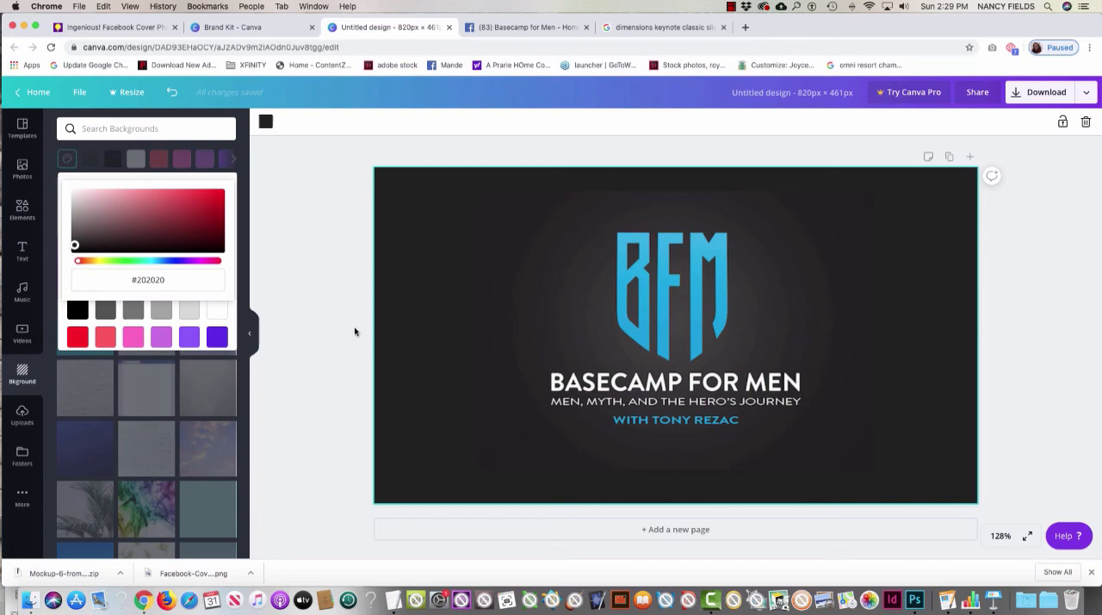
mouse_move(1009, 459)
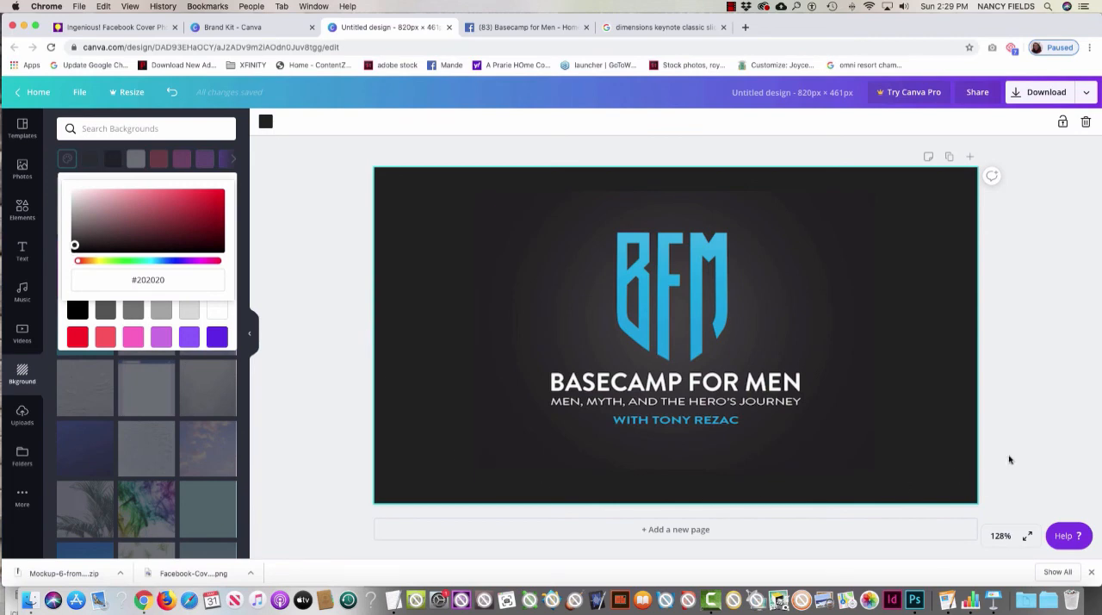